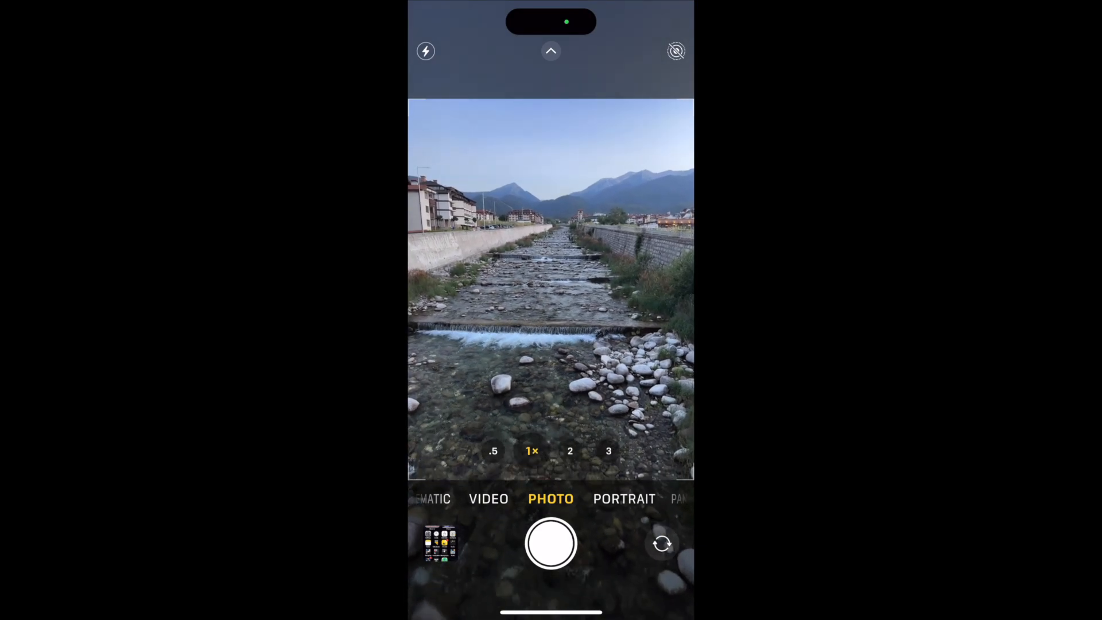
# - With Live Photo on, shoot the cascade at 3x zoom, focused on the waterfall step
pyautogui.click(676, 50)
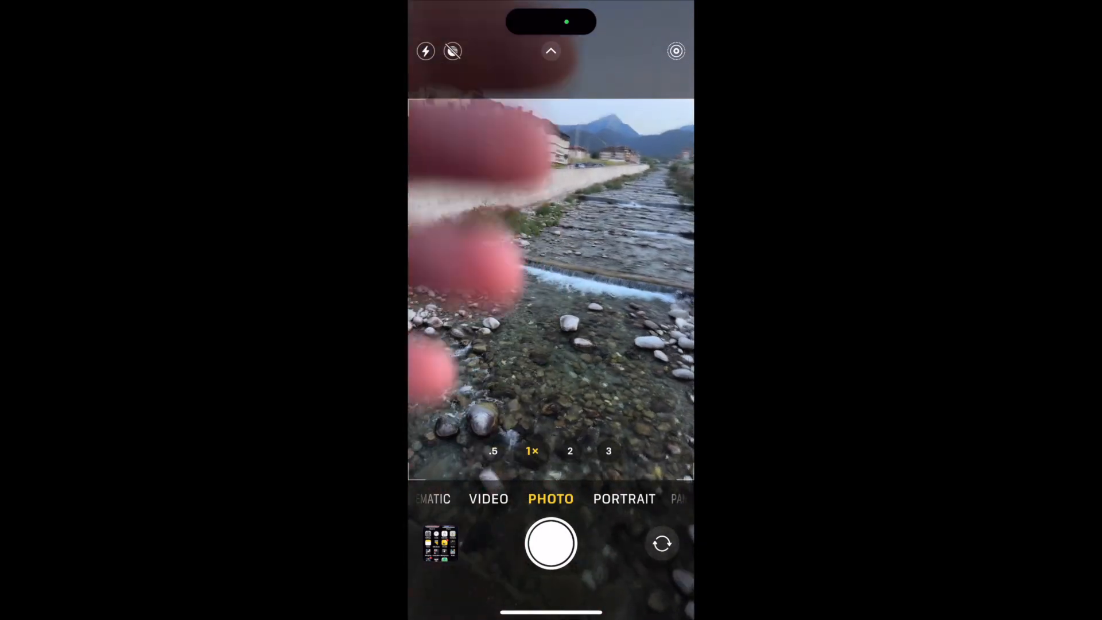
pyautogui.click(608, 450)
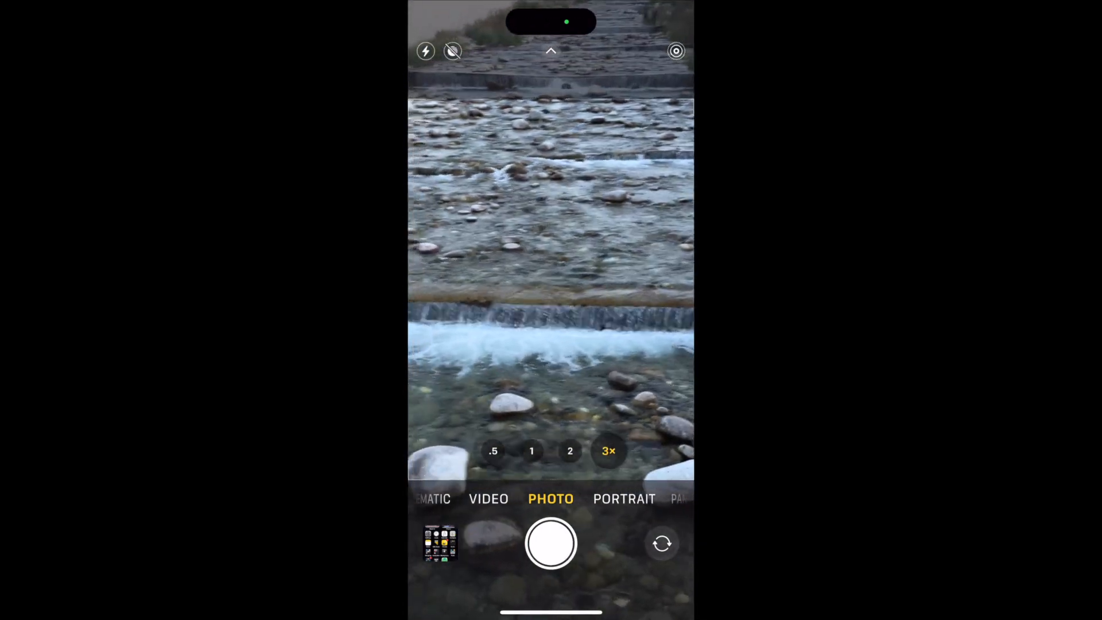
pyautogui.click(588, 303)
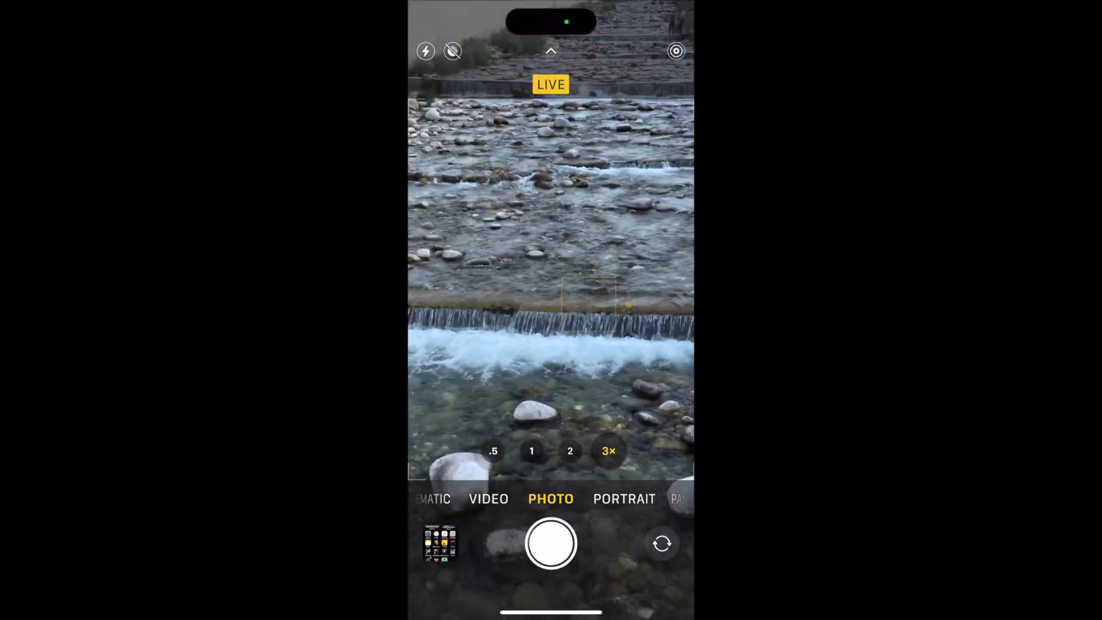
pyautogui.click(550, 543)
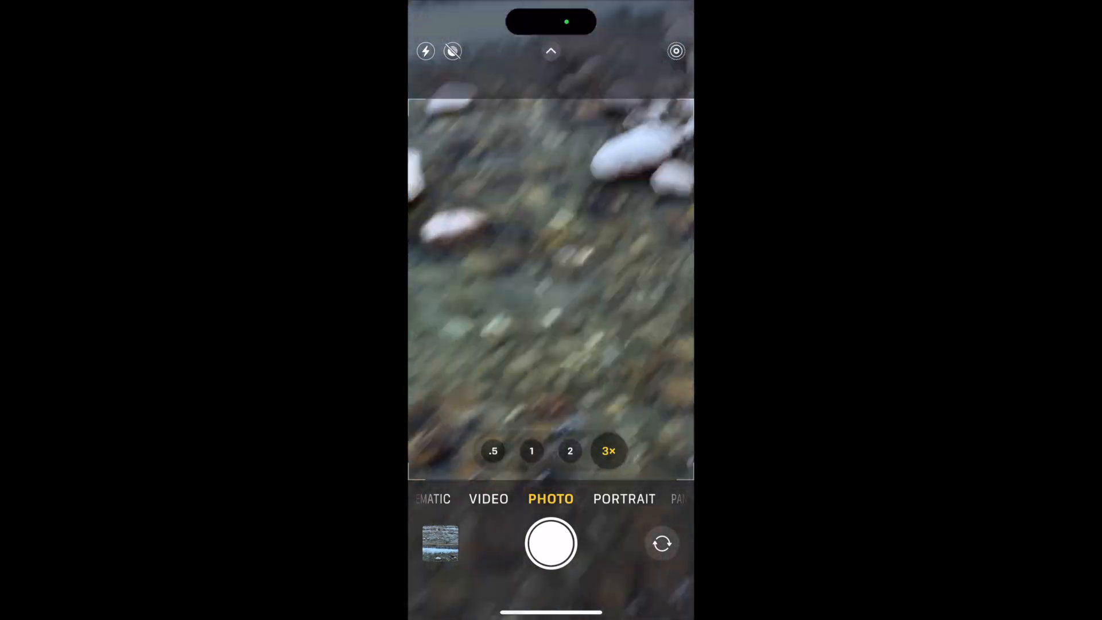
# - Open the new cascade photo and list its Loop, Bounce, Long Exposure and Off effects
pyautogui.click(440, 543)
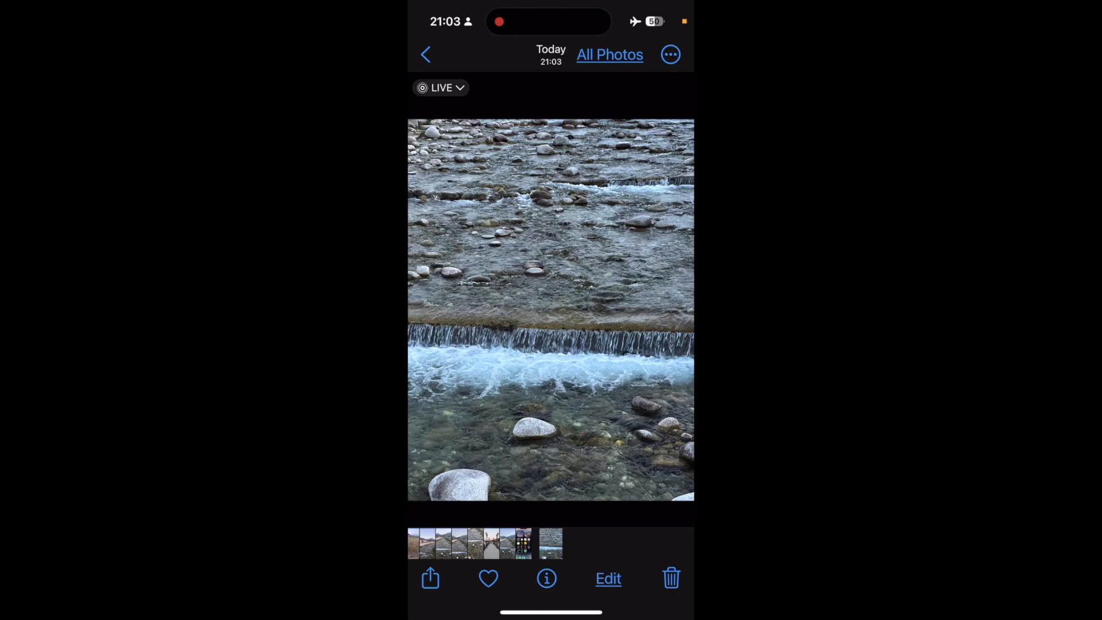
pyautogui.click(440, 87)
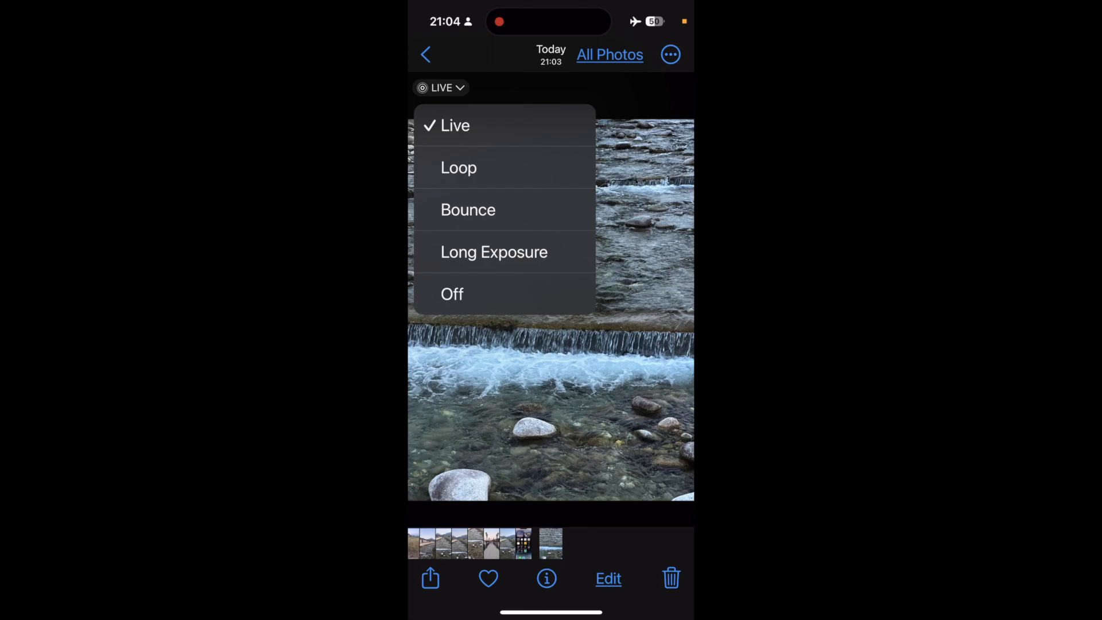
# - Apply the Loop effect, switch to Bounce, and reopen the Live effects list
pyautogui.click(458, 166)
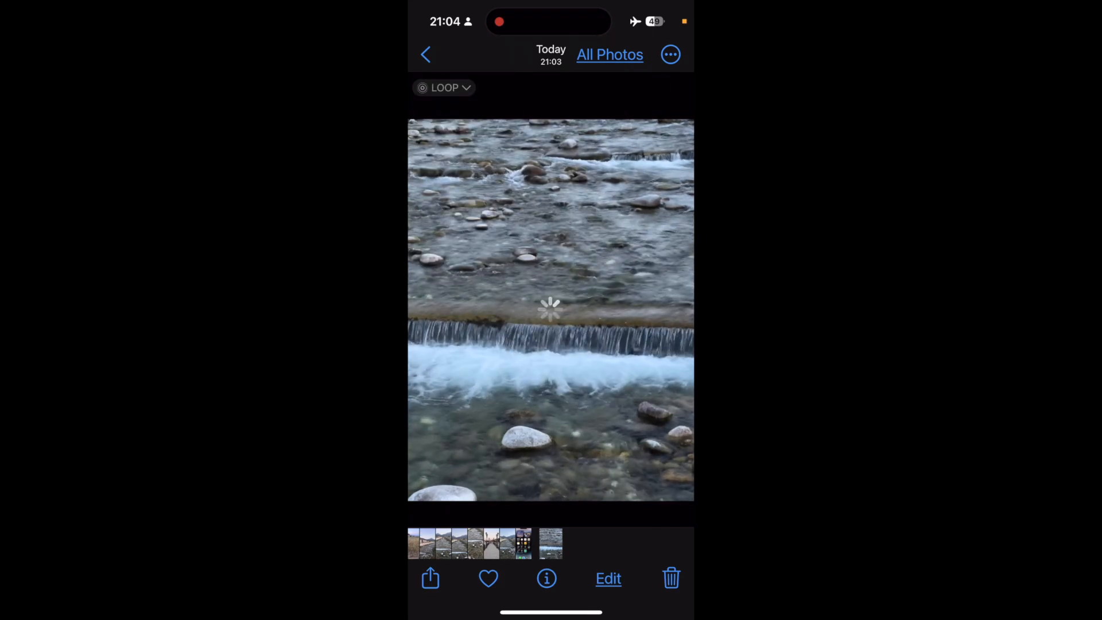
pyautogui.click(444, 87)
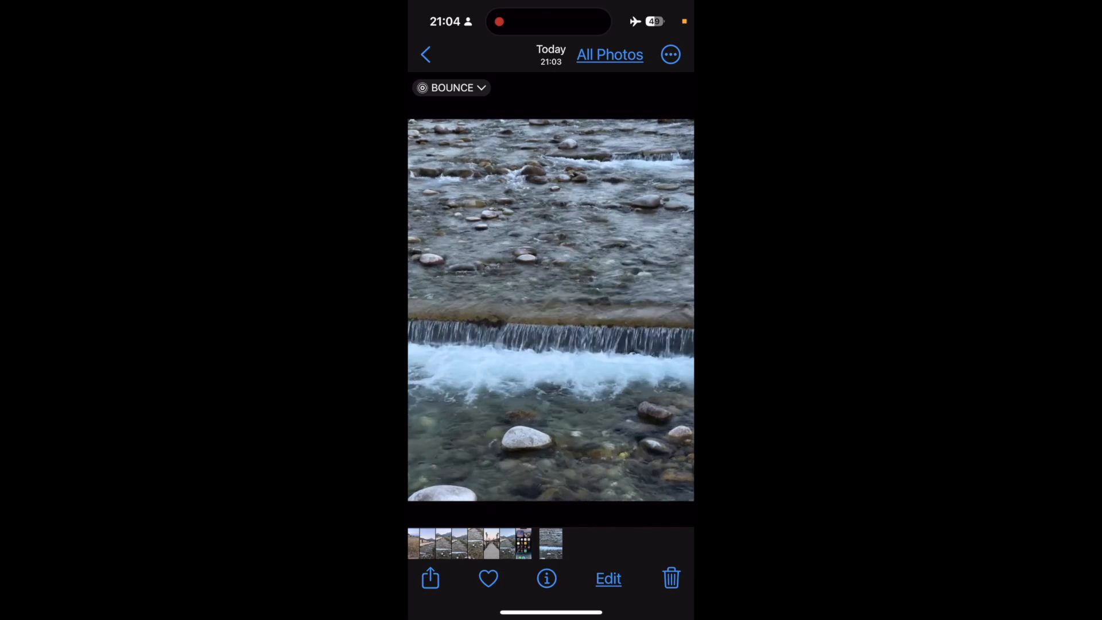
pyautogui.click(450, 88)
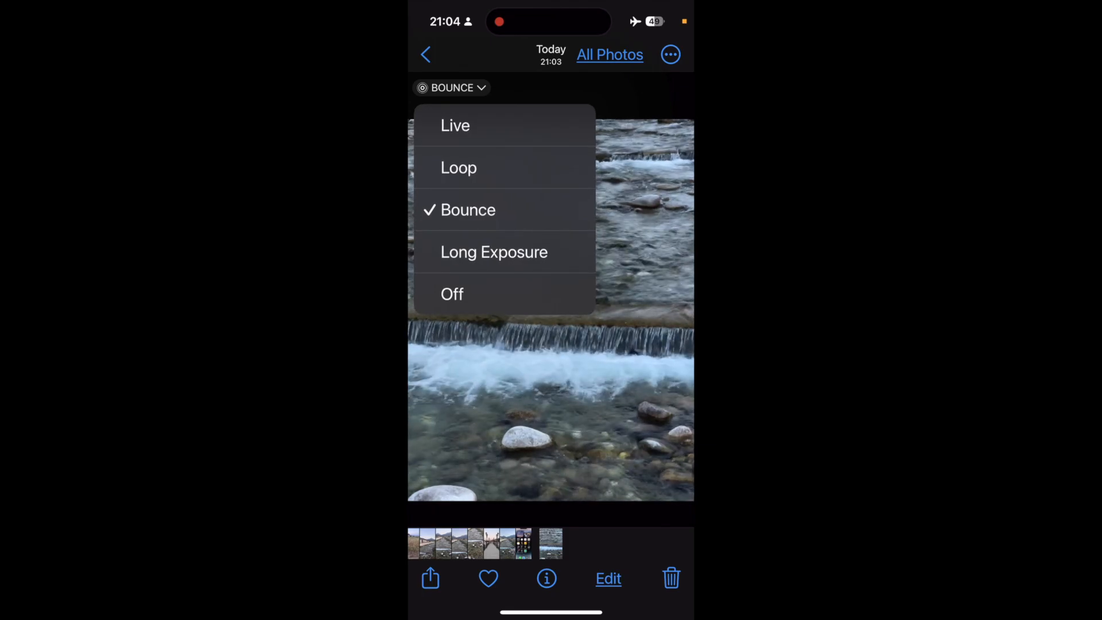
# - Set the cascade photo's Live effect to Long Exposure
pyautogui.click(493, 252)
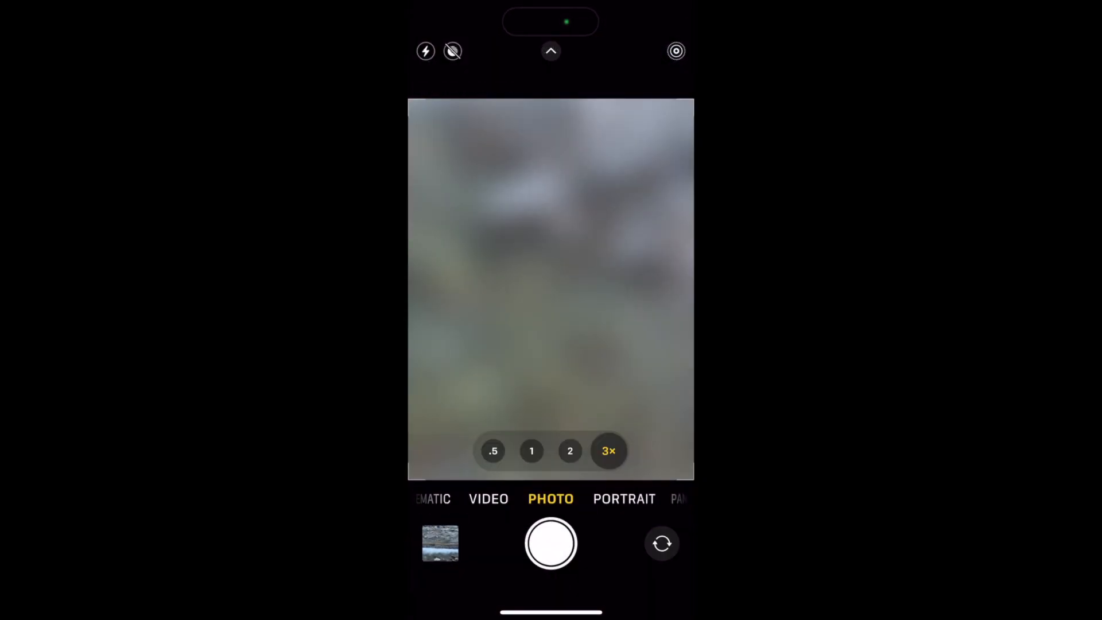
# - From the home screen, open Photos and view the cascade shot in Albums > Recents
pyautogui.press('home')
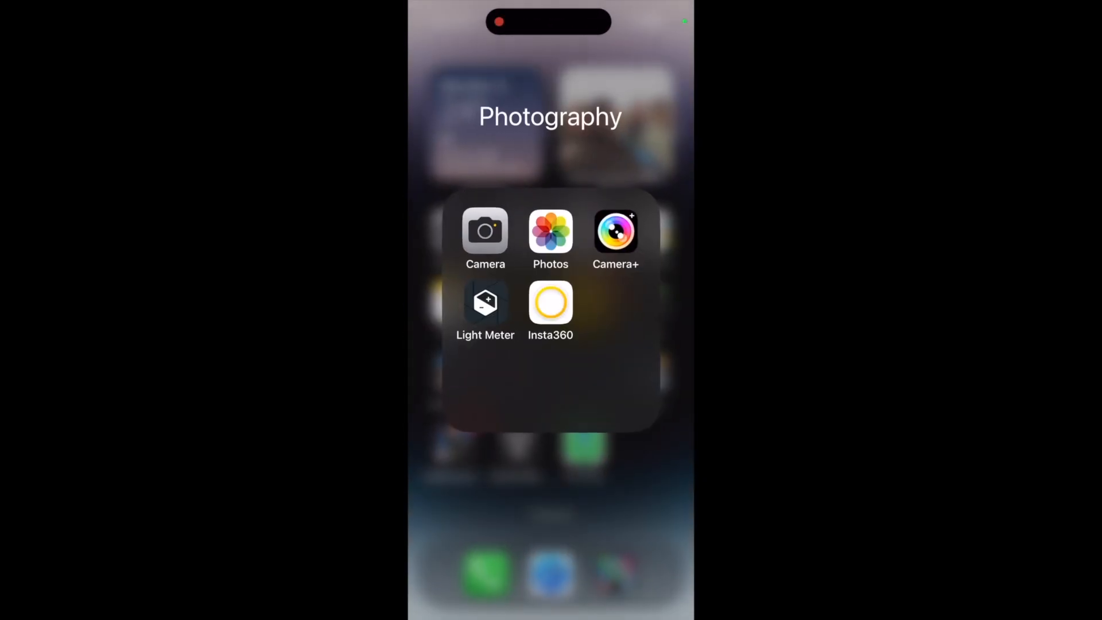
pyautogui.click(550, 231)
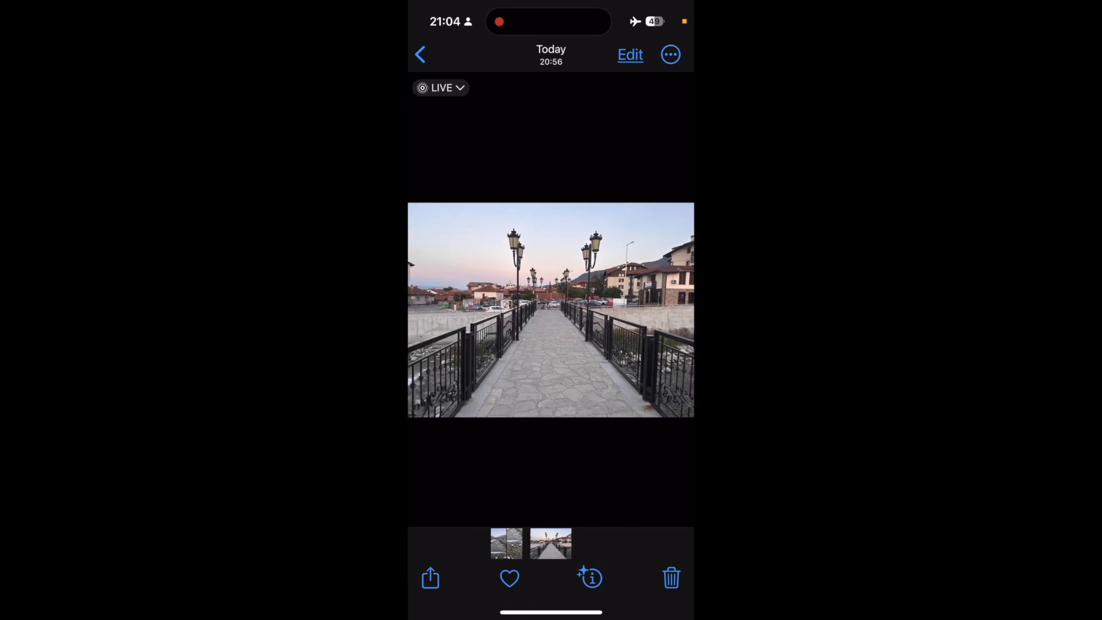
pyautogui.click(419, 55)
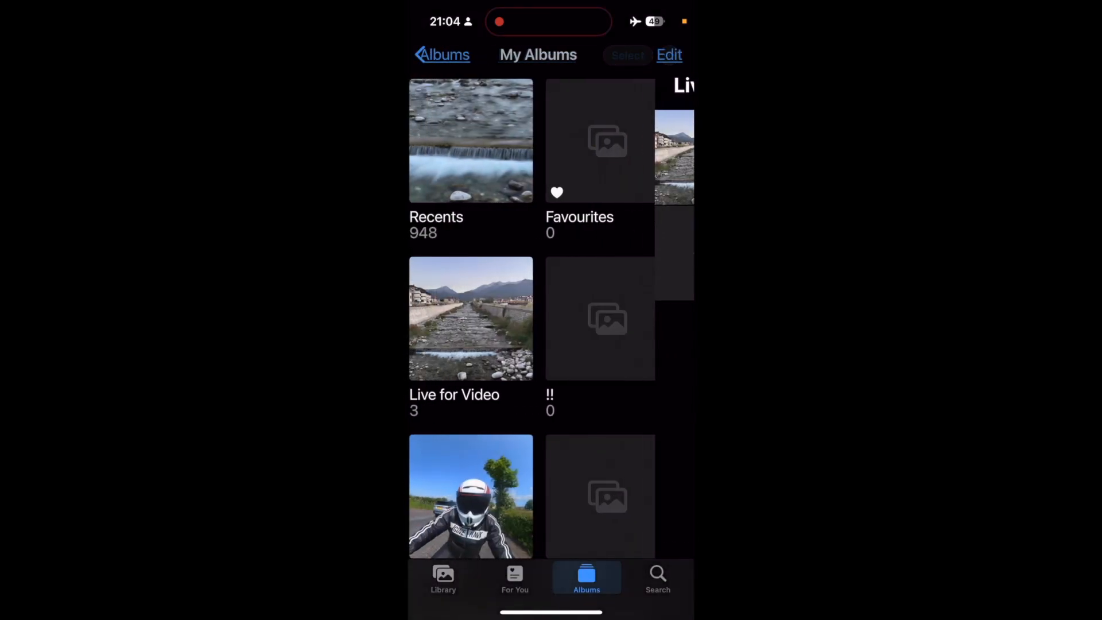
pyautogui.click(470, 141)
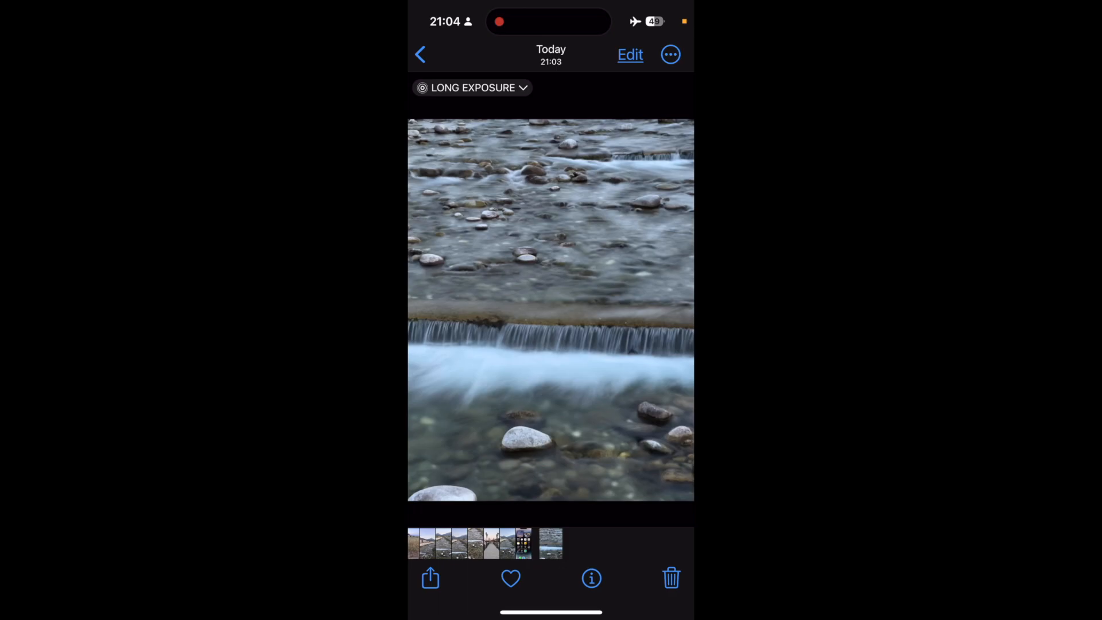
pyautogui.click(419, 55)
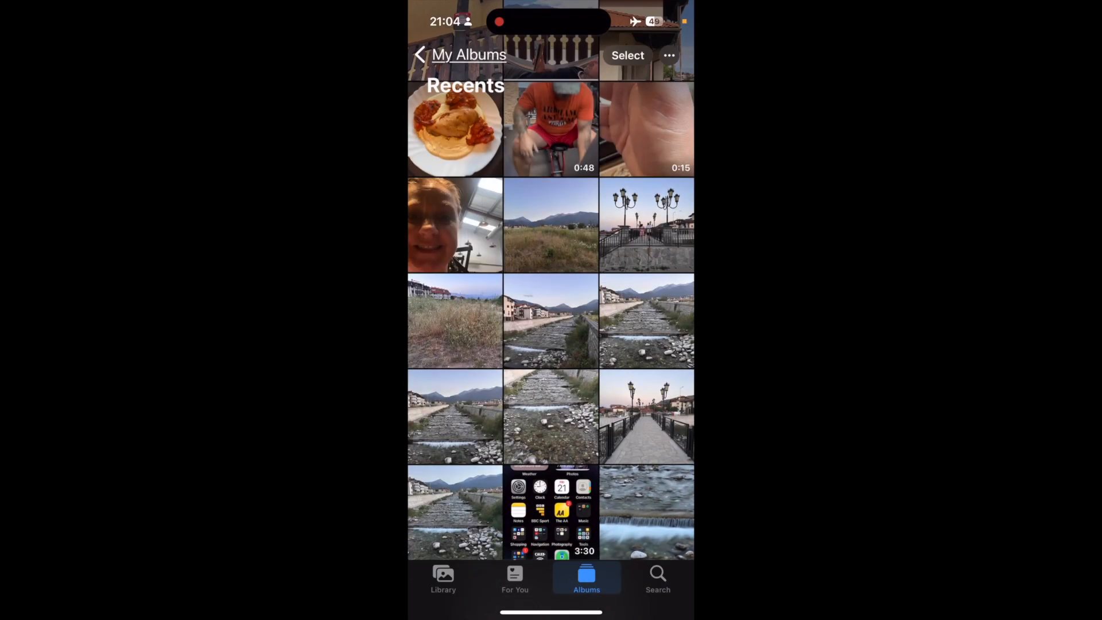